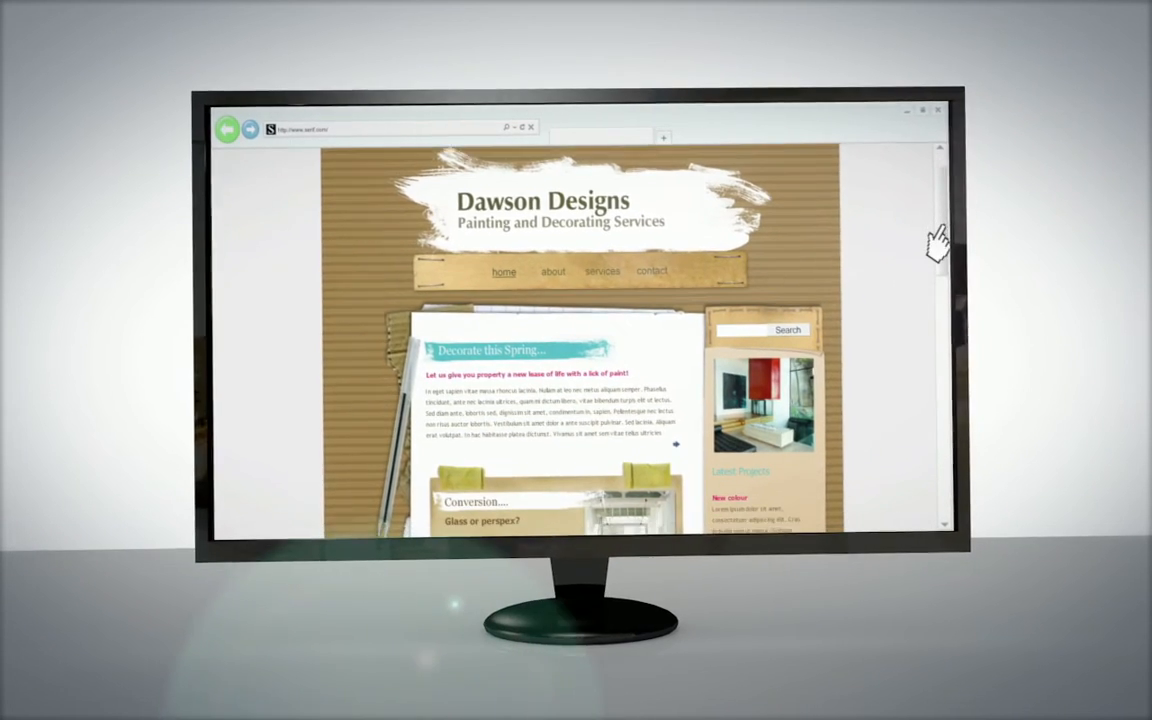
# - Create a new site from the Bygone design template, picking a colour scheme from the dropdown
pyautogui.scroll(-3)
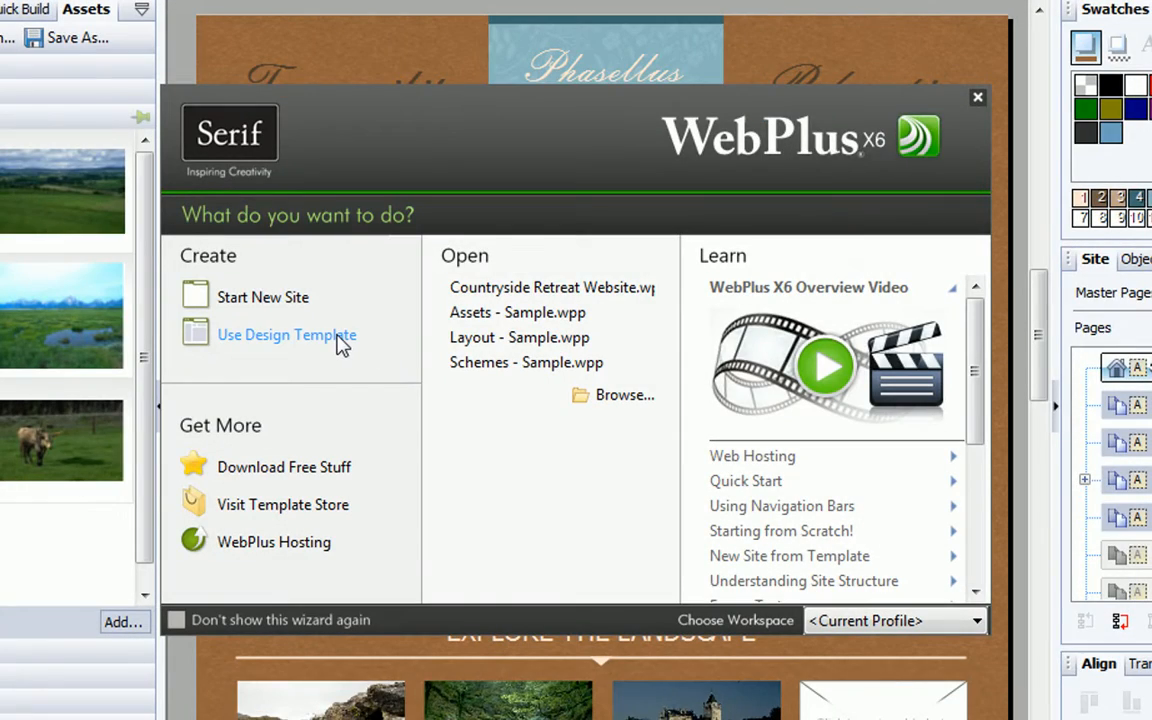
pyautogui.click(286, 335)
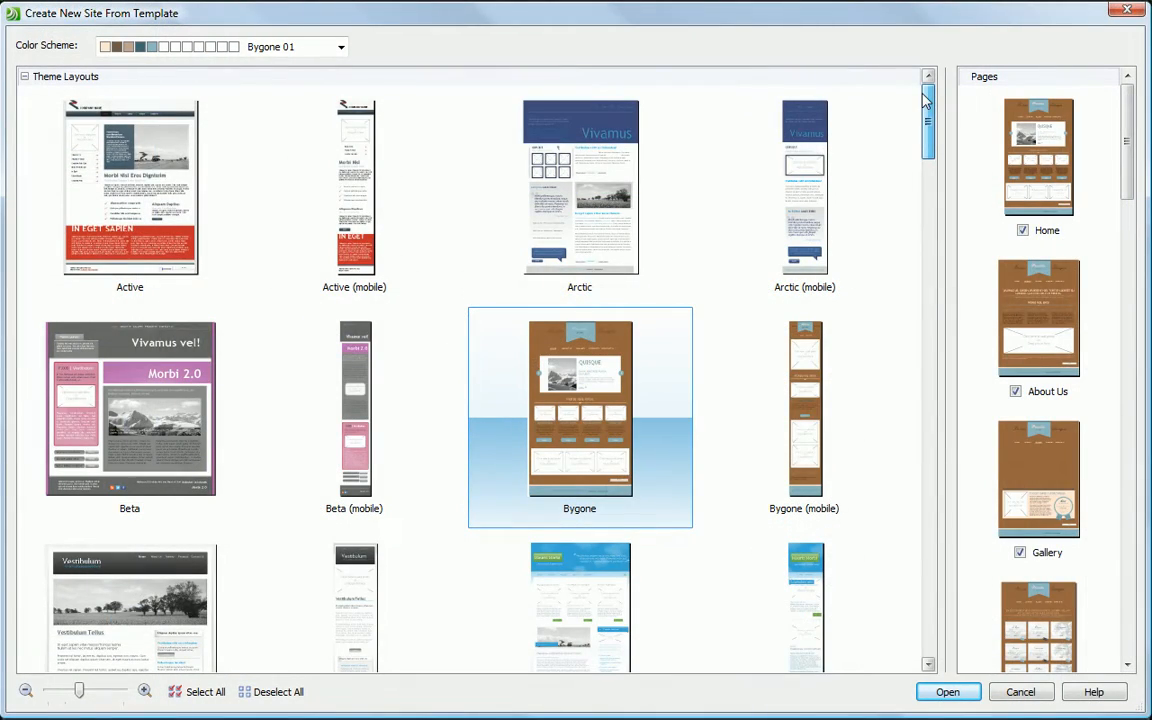
pyautogui.click(345, 47)
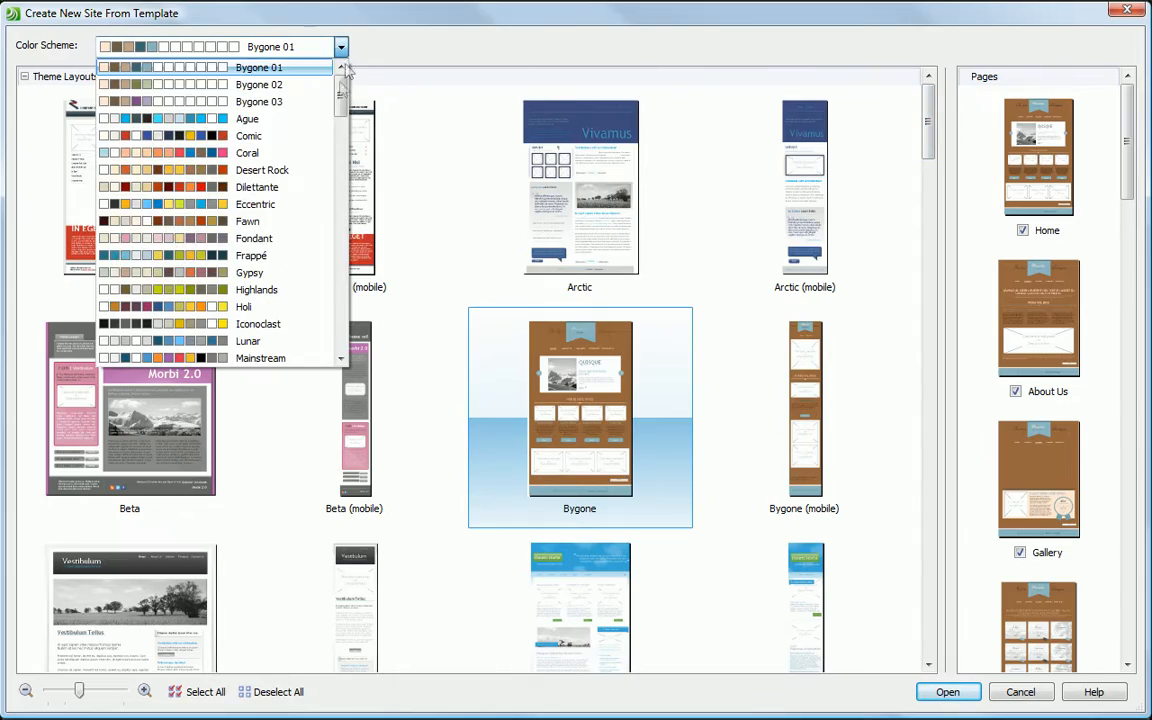
pyautogui.click(952, 692)
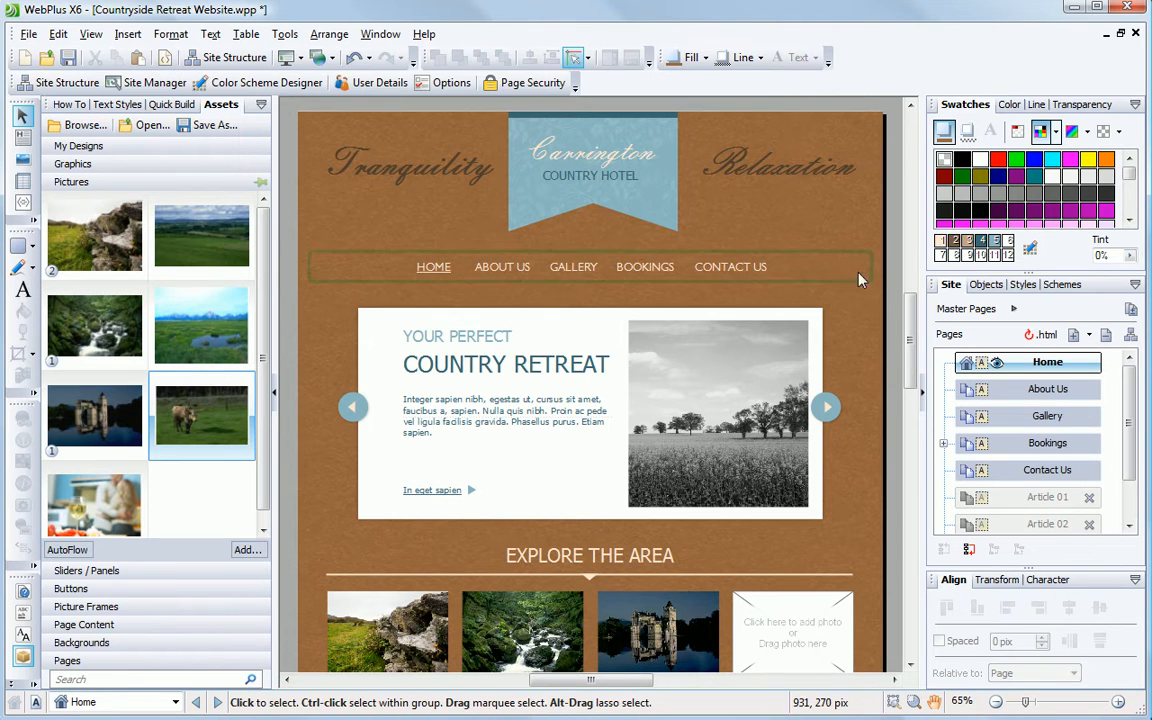
# - Scroll through the Carrington Country Hotel home page and expand the Sliders / Panels assets
pyautogui.scroll(-3)
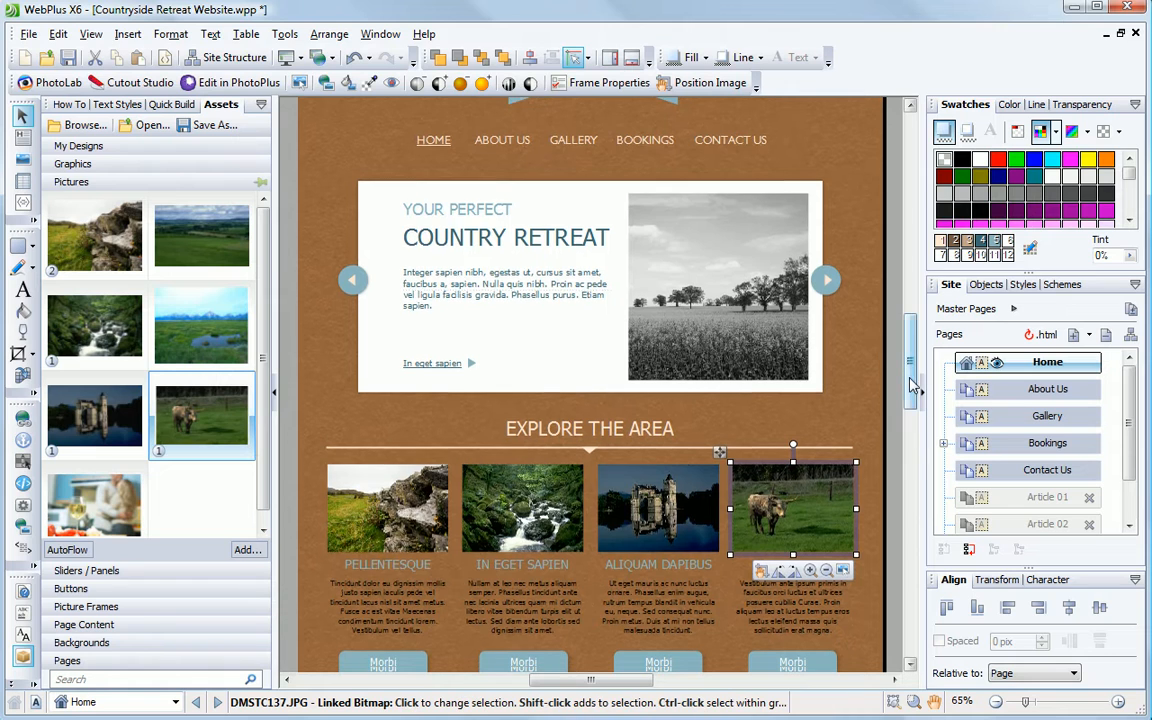
pyautogui.scroll(-3)
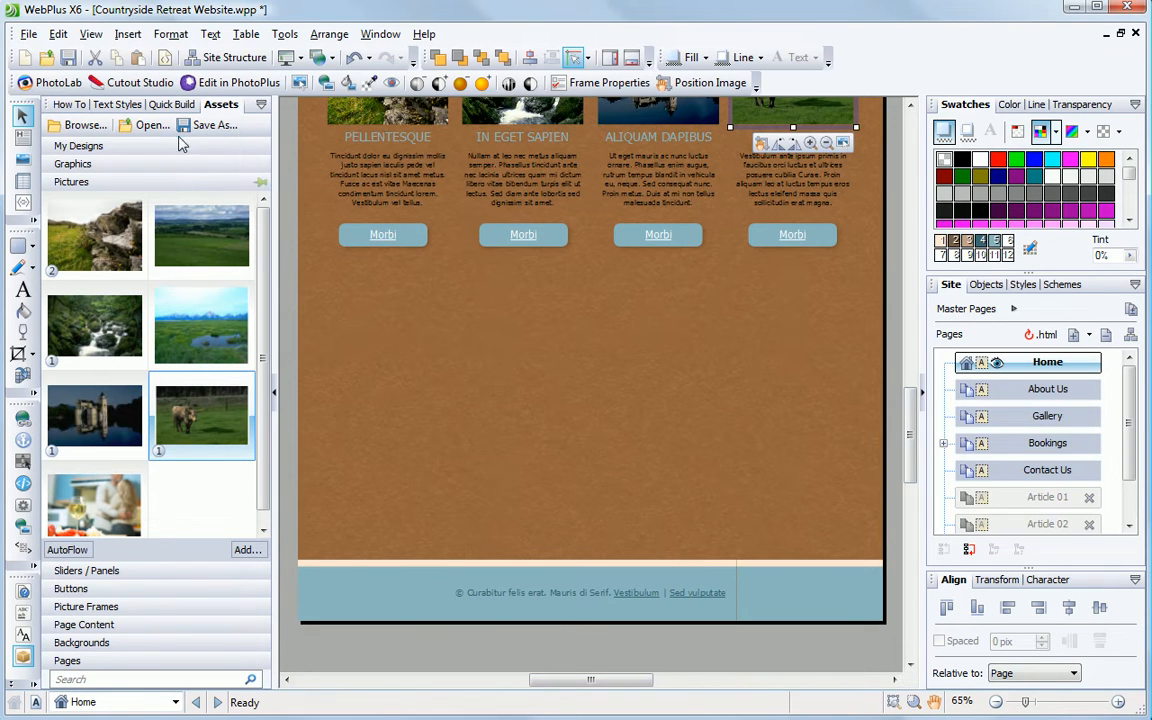
pyautogui.click(171, 104)
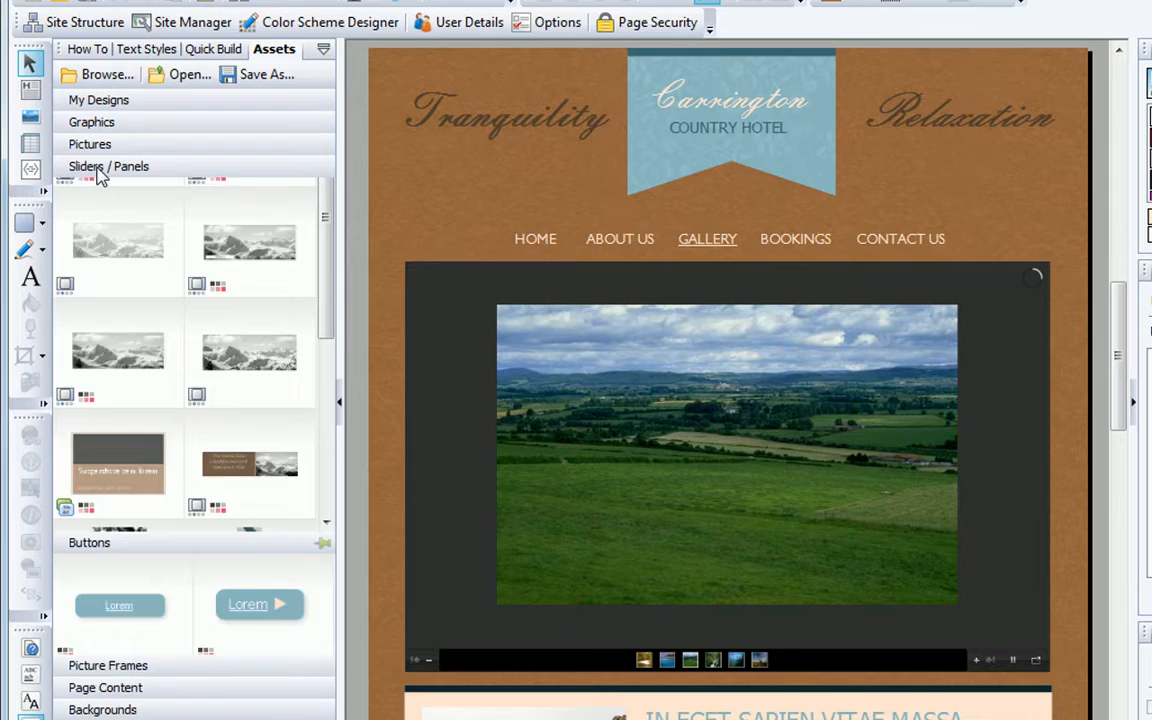
# - In the About Us page's Page Properties, set page name History and file name history.html
pyautogui.click(159, 45)
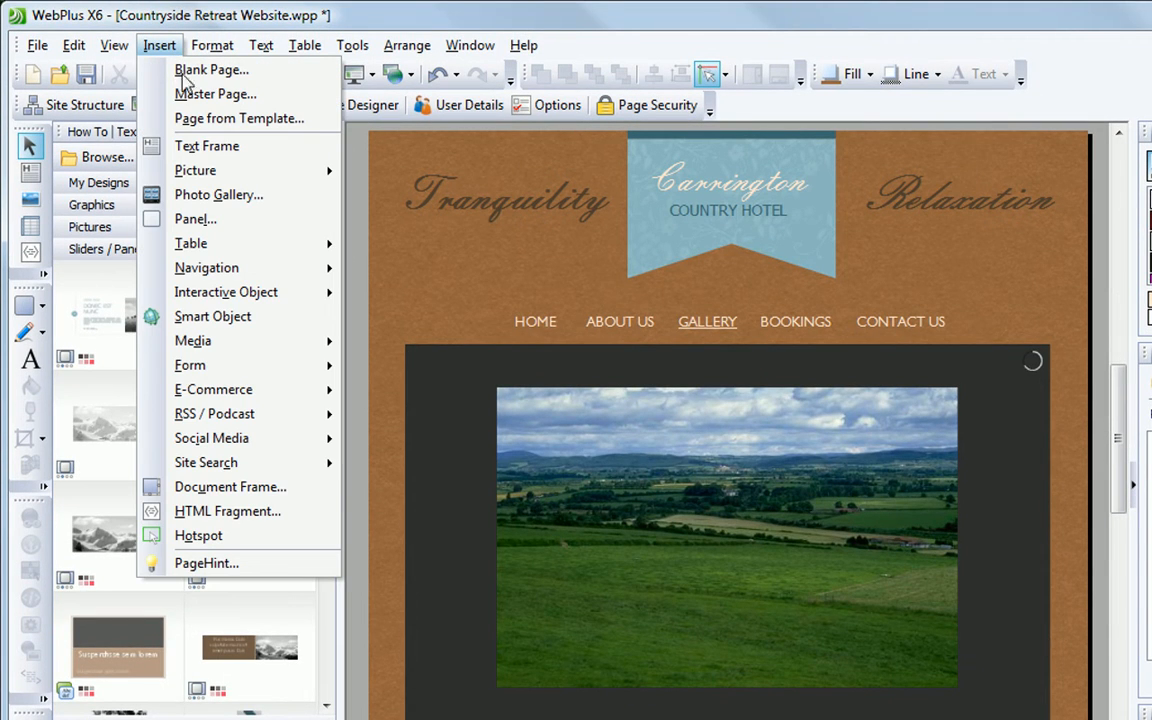
pyautogui.moveTo(195, 170)
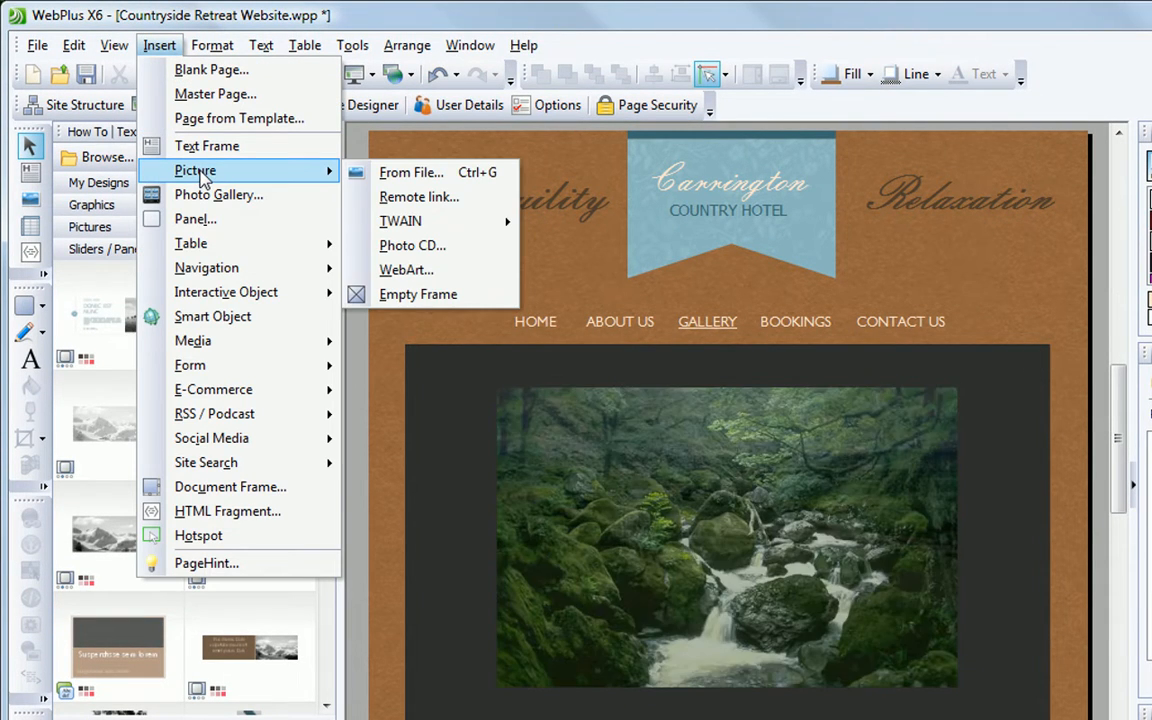
pyautogui.moveTo(192, 340)
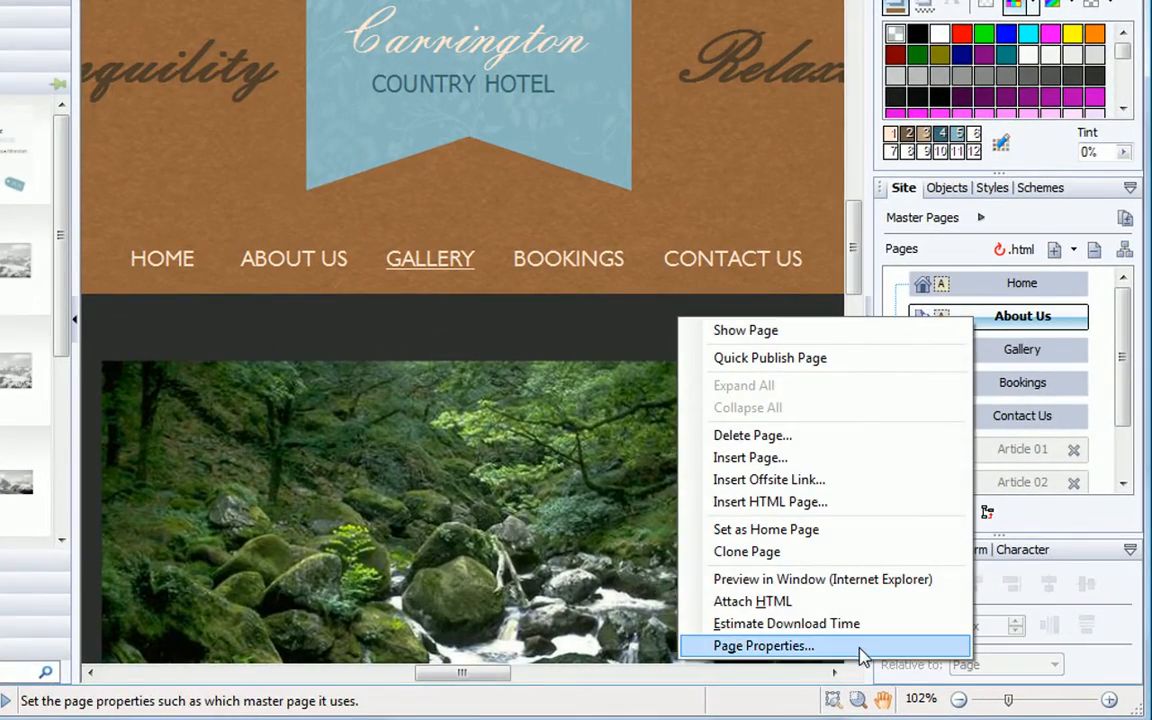
pyautogui.click(764, 645)
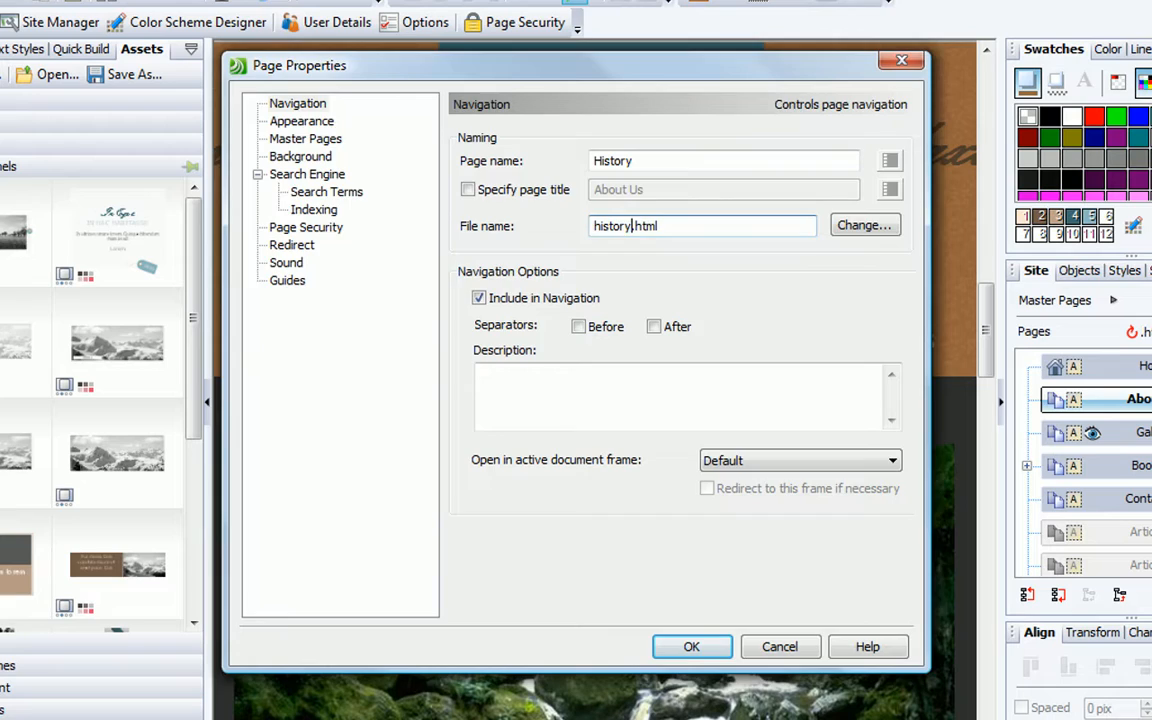
pyautogui.click(691, 646)
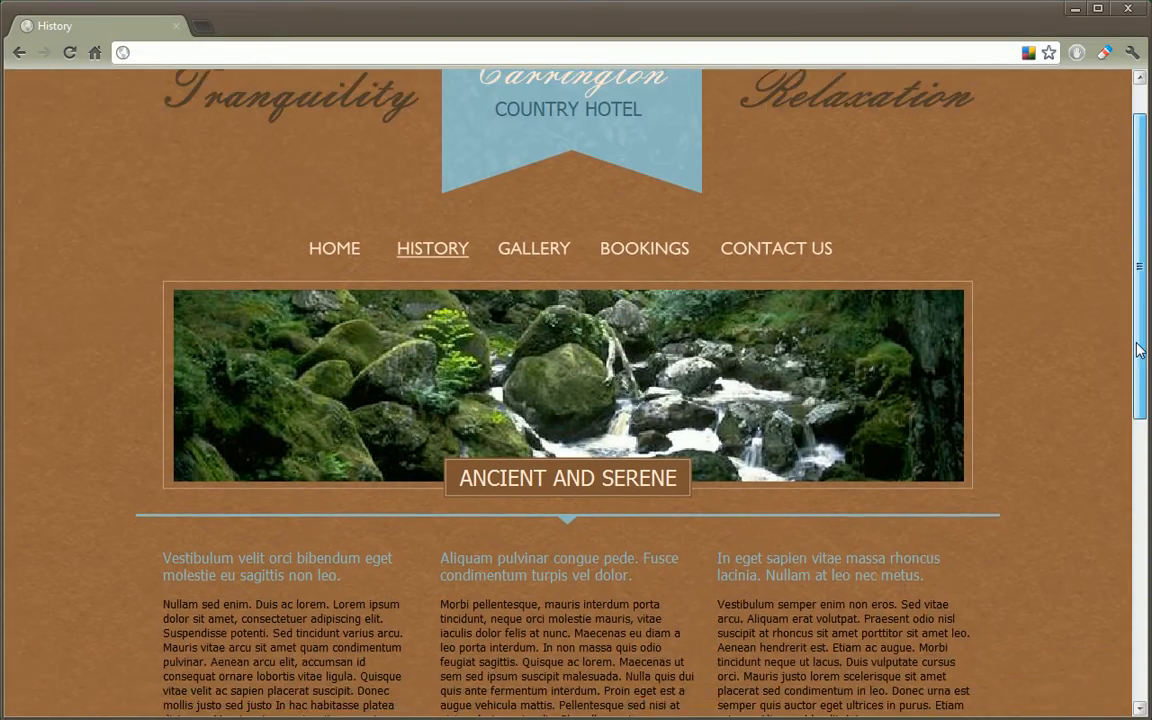
# - Scroll through the History page preview, then the Shutterblog.web home page in Chrome
pyautogui.scroll(-3)
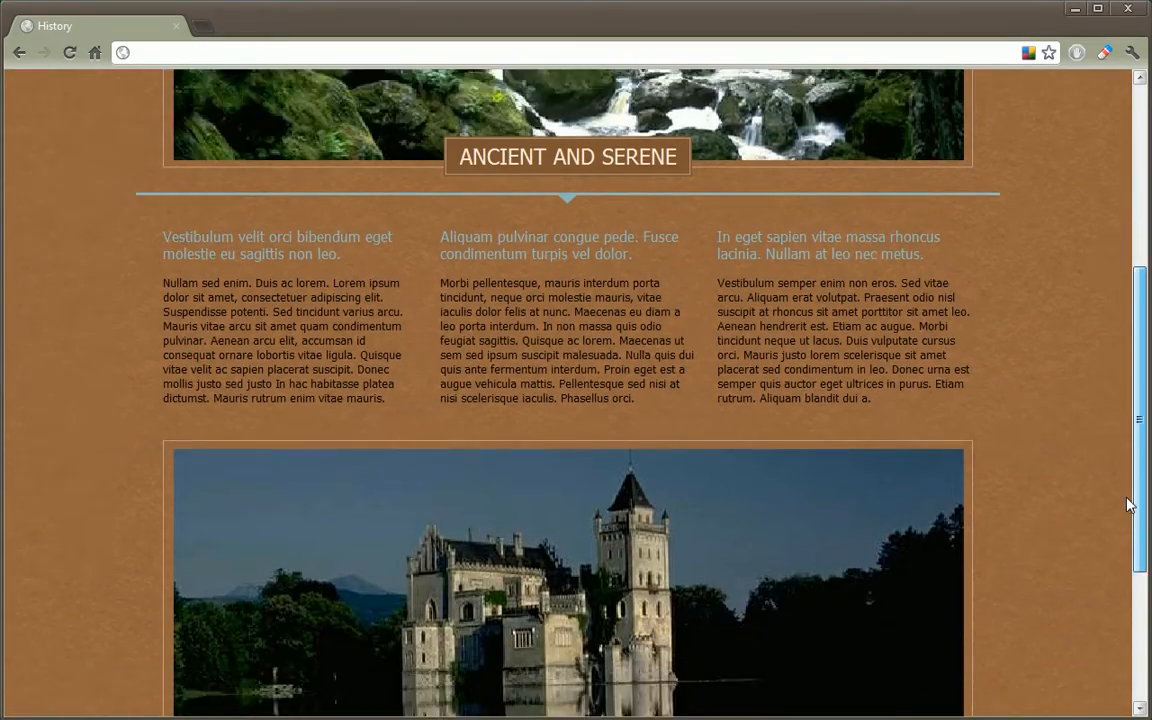
pyautogui.scroll(3)
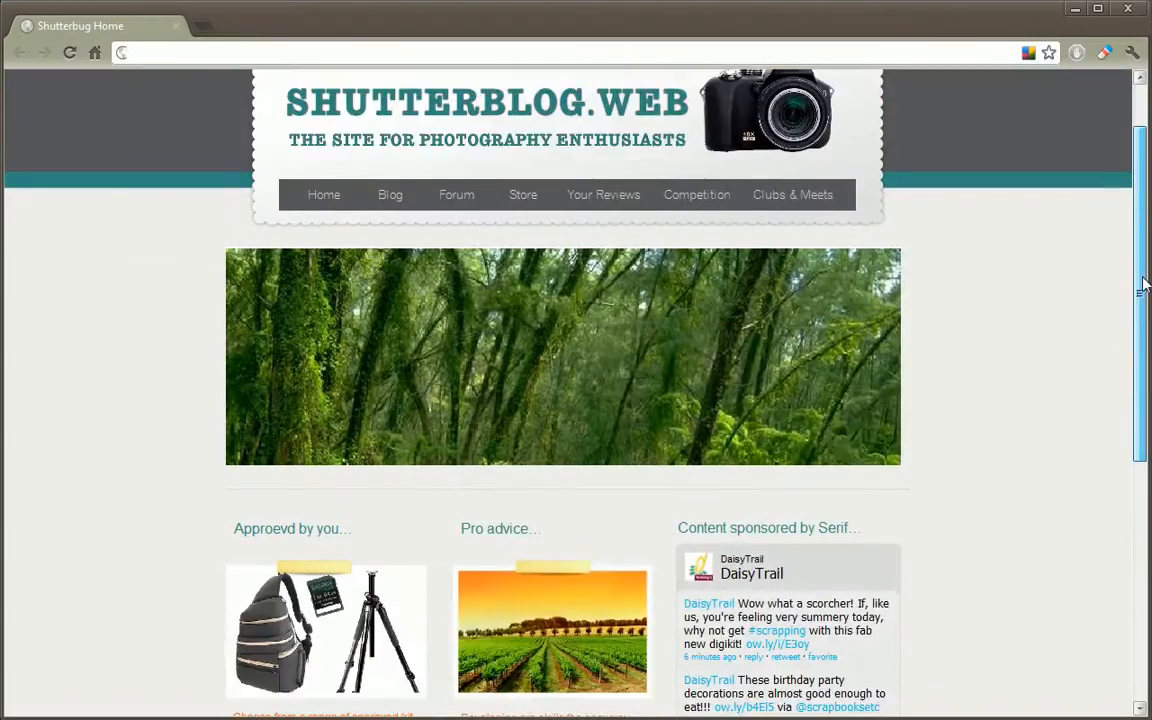
pyautogui.scroll(-3)
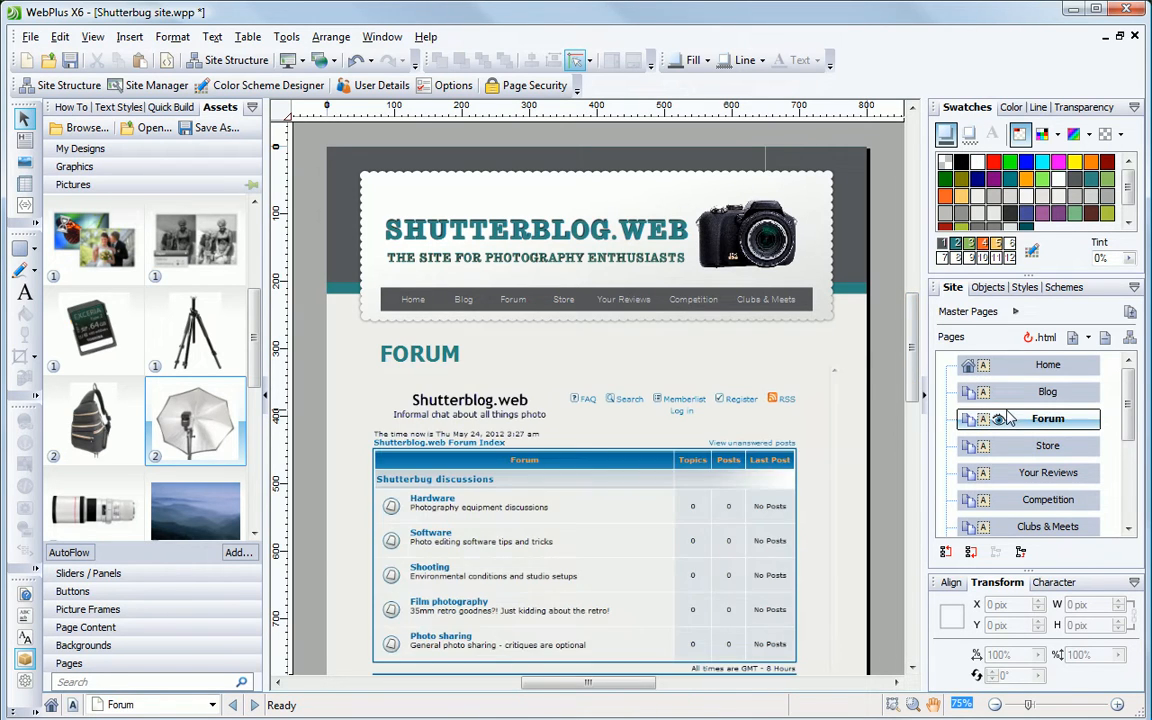
# - On the Store page, accept the default PayPal cart link, cart image, quantity and shipping settings
pyautogui.click(1047, 473)
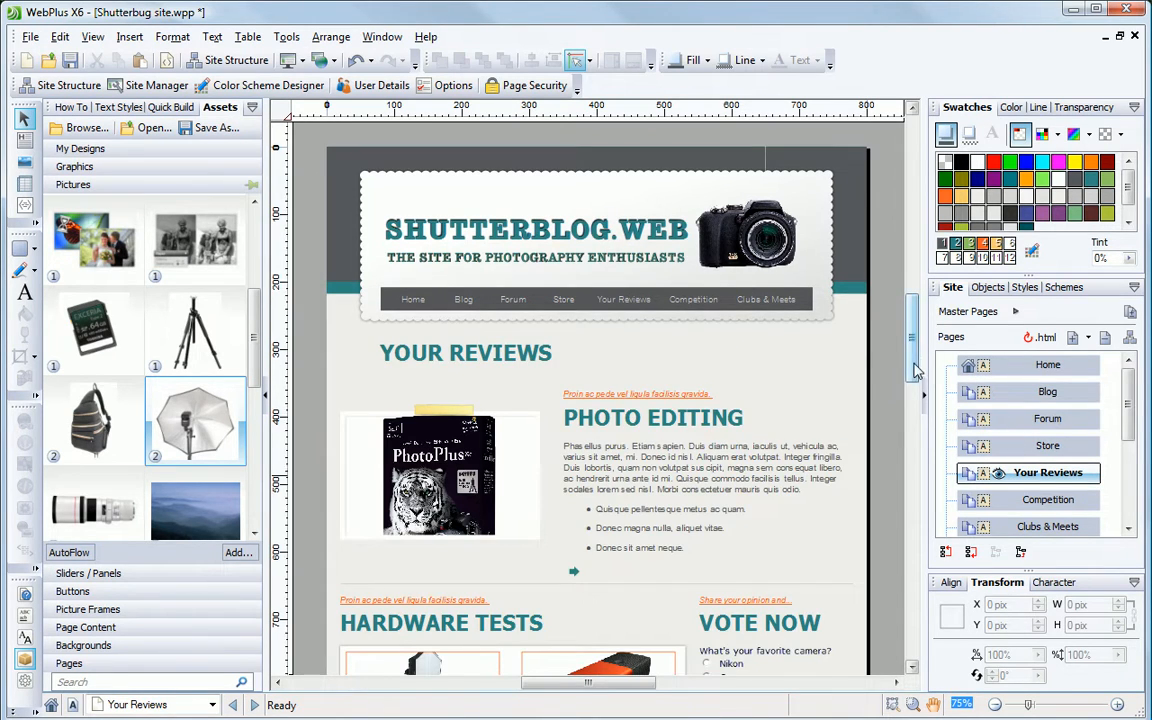
pyautogui.scroll(-3)
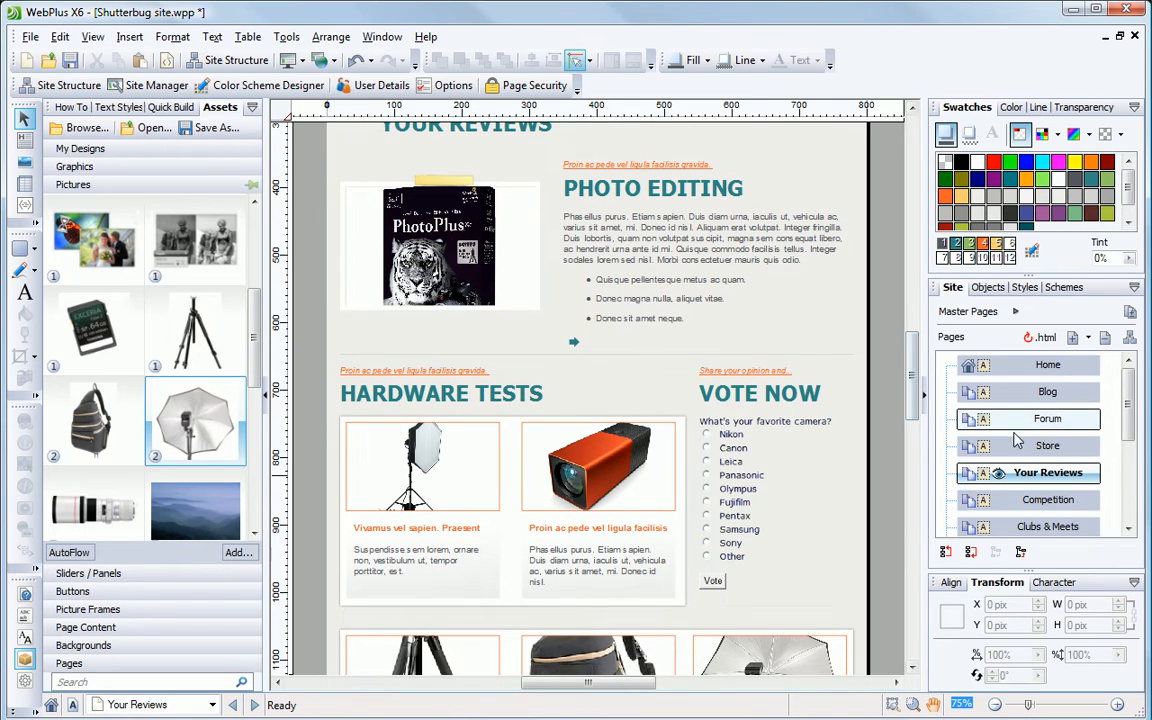
pyautogui.click(1047, 445)
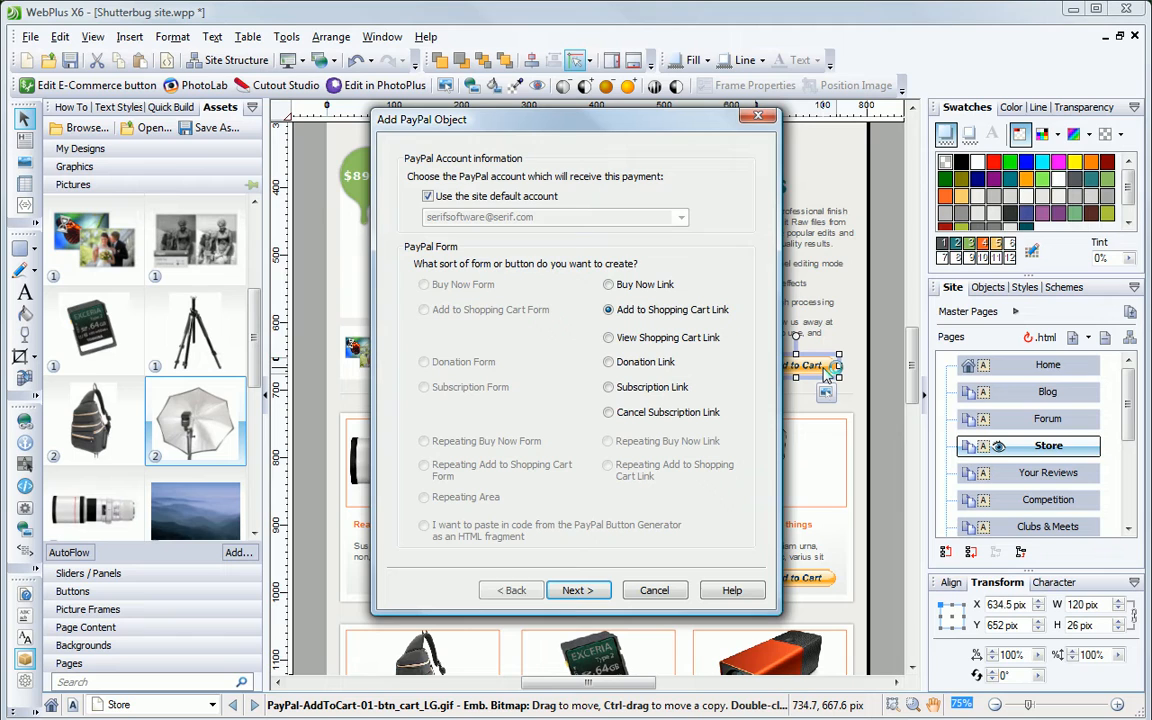
pyautogui.click(578, 590)
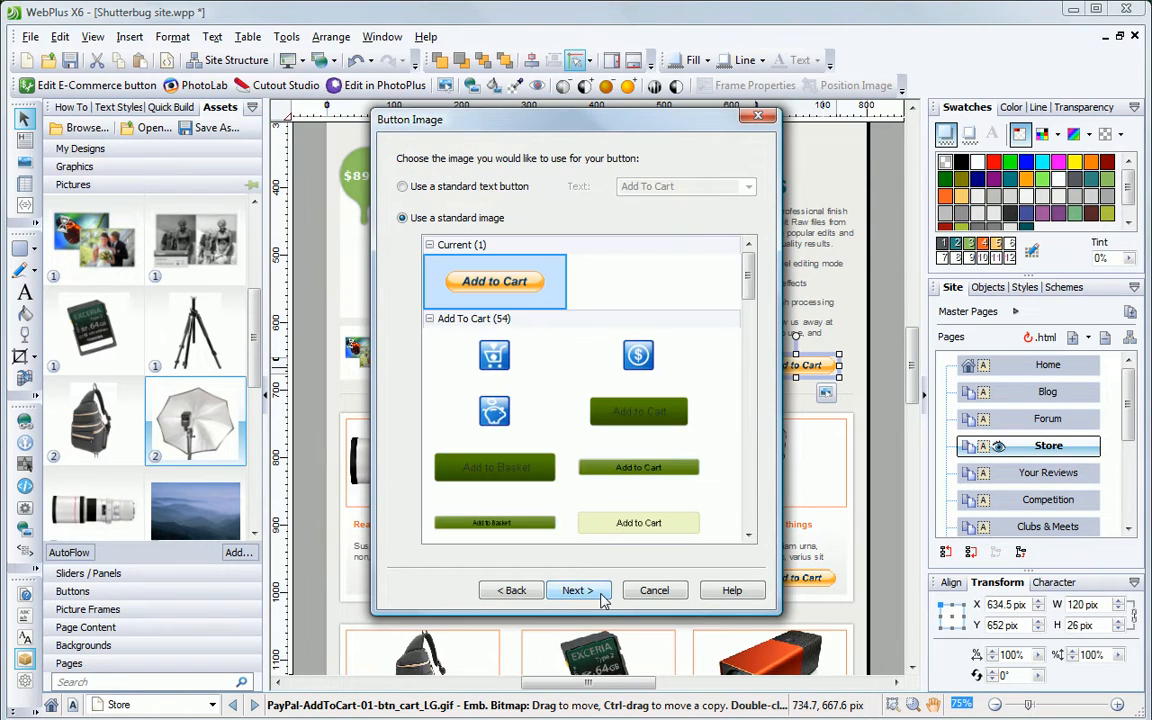
pyautogui.click(578, 590)
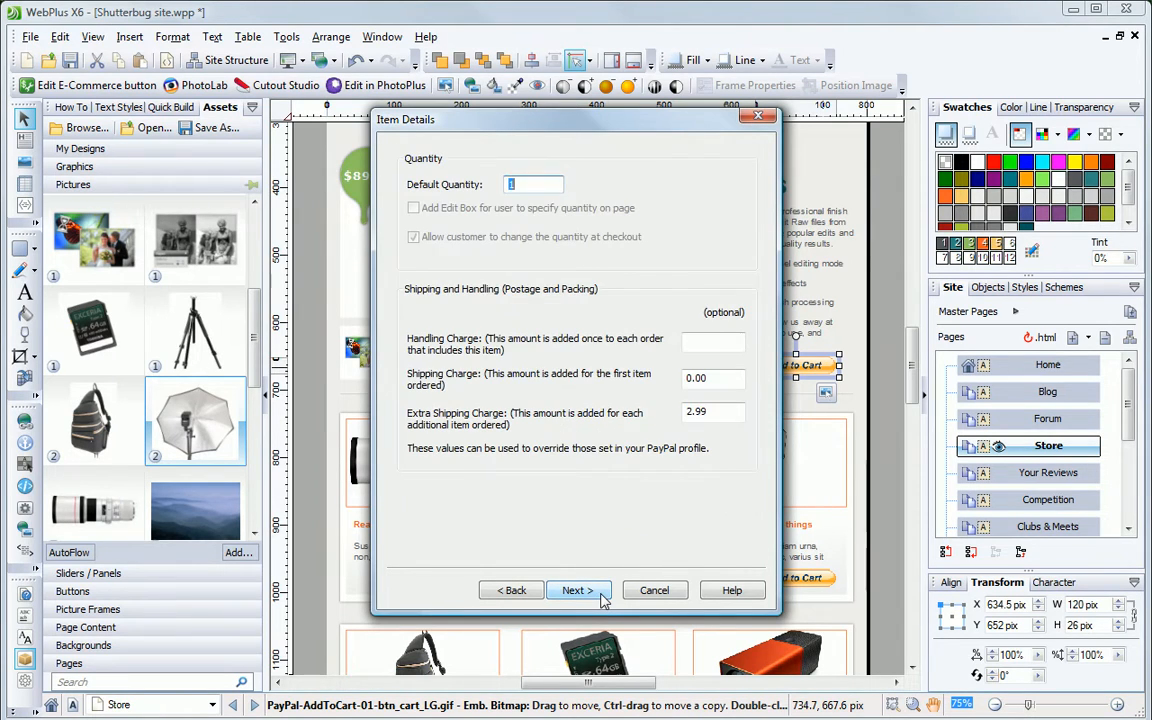
pyautogui.click(578, 590)
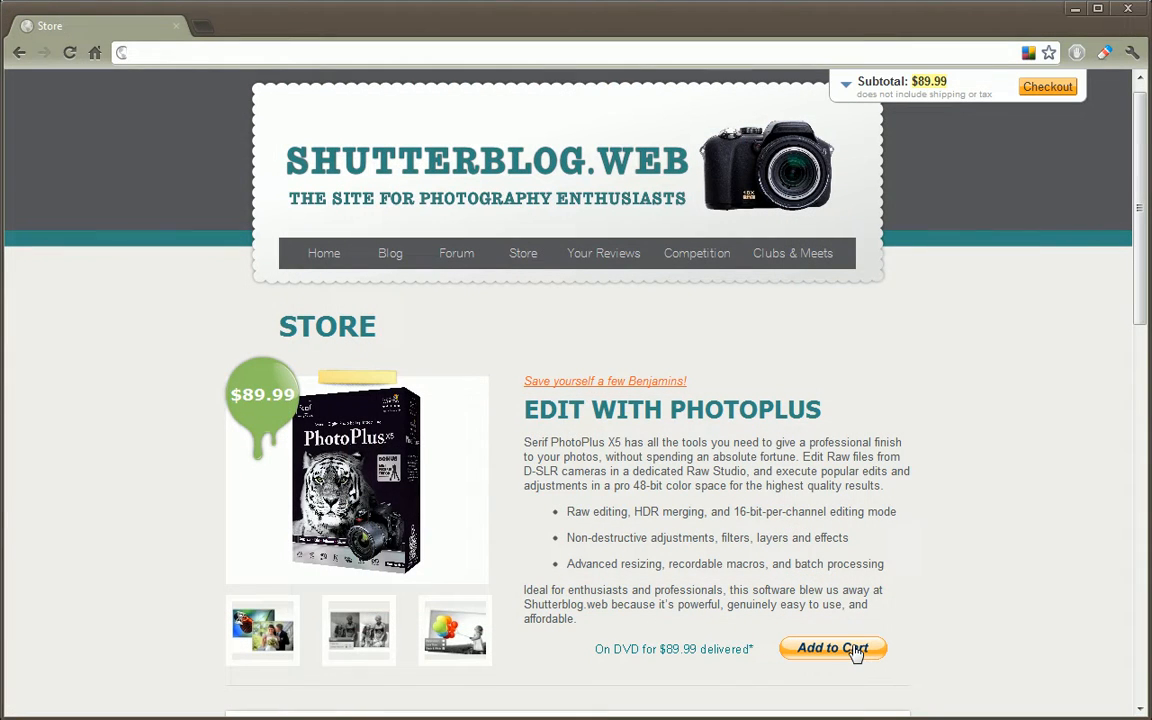
# - Add the PhotoPlus DVD to the shopping cart from the previewed Store page
pyautogui.click(855, 648)
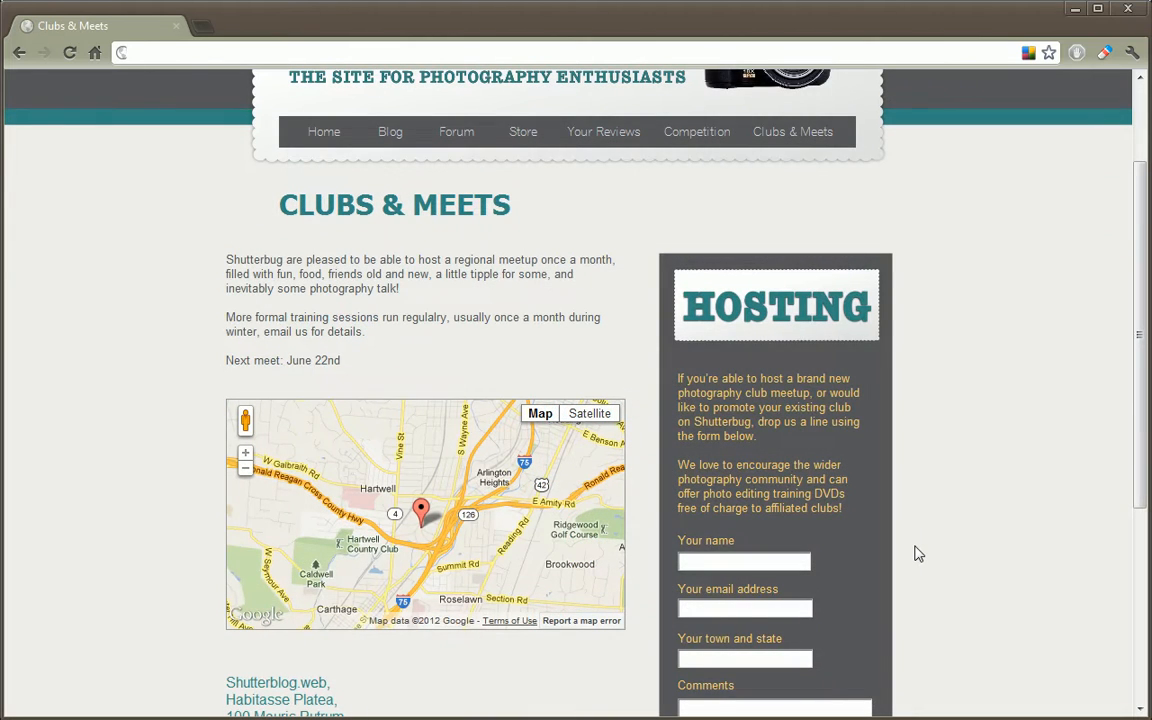
pyautogui.moveTo(417, 512)
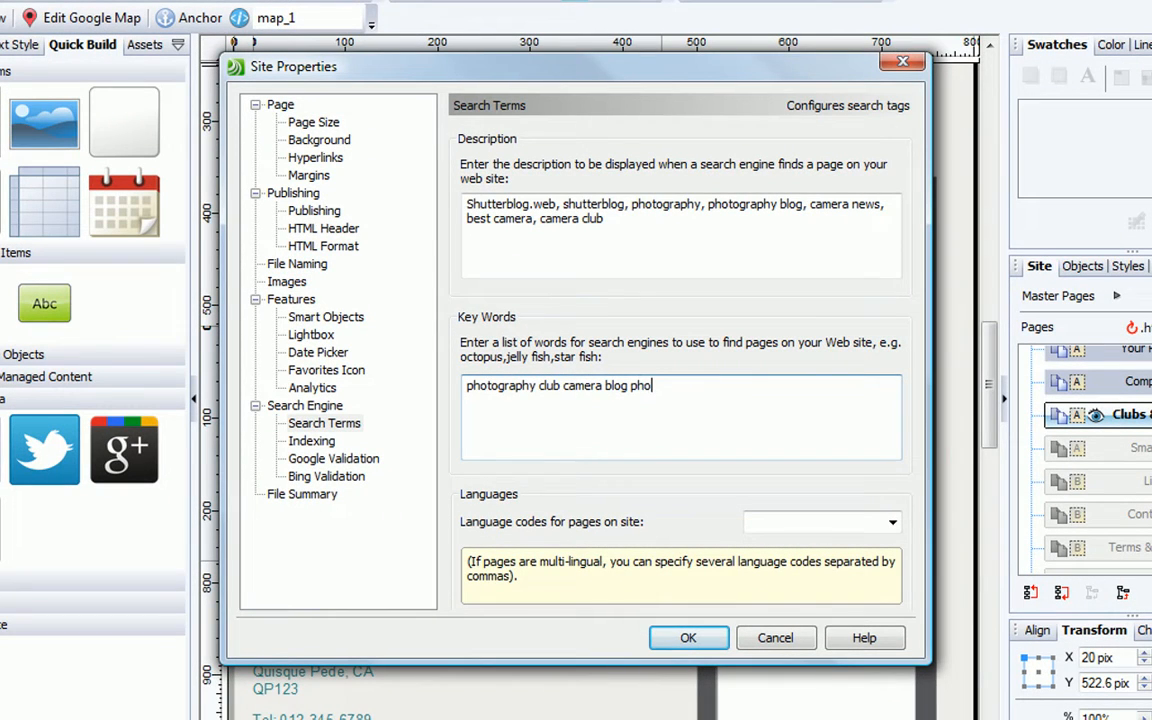
# - Add 'photo editing' as a search keyword, then close the Site Checker after its scan
pyautogui.write('to editing')
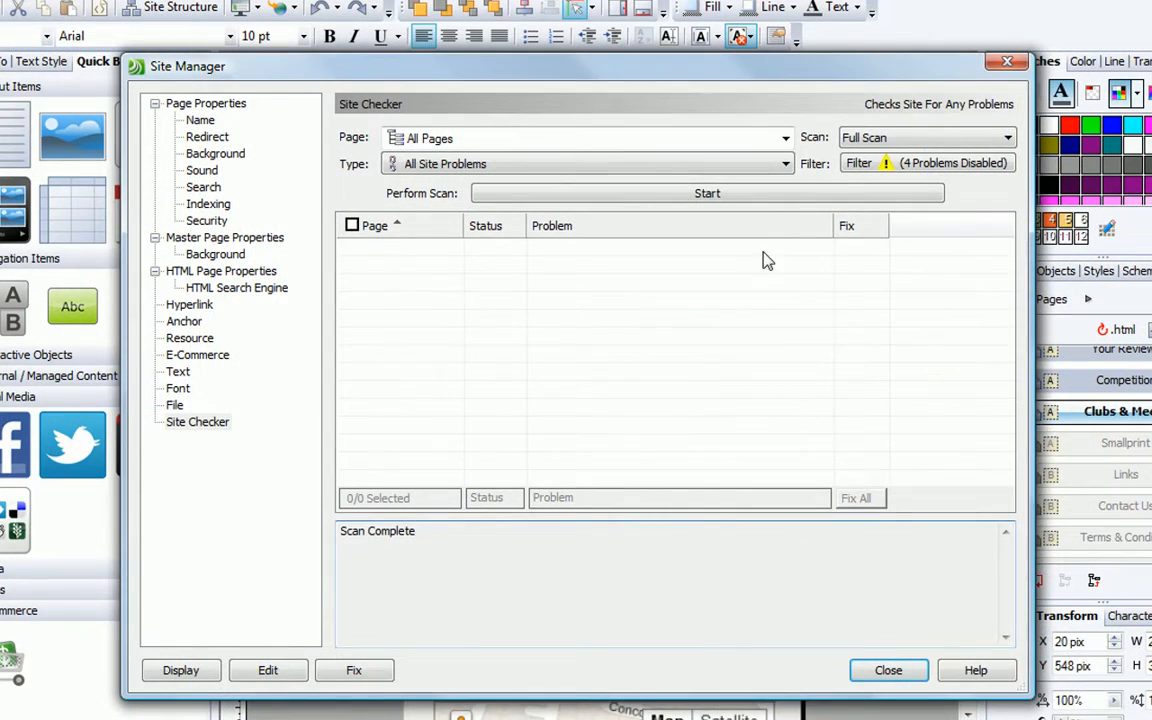
pyautogui.click(707, 193)
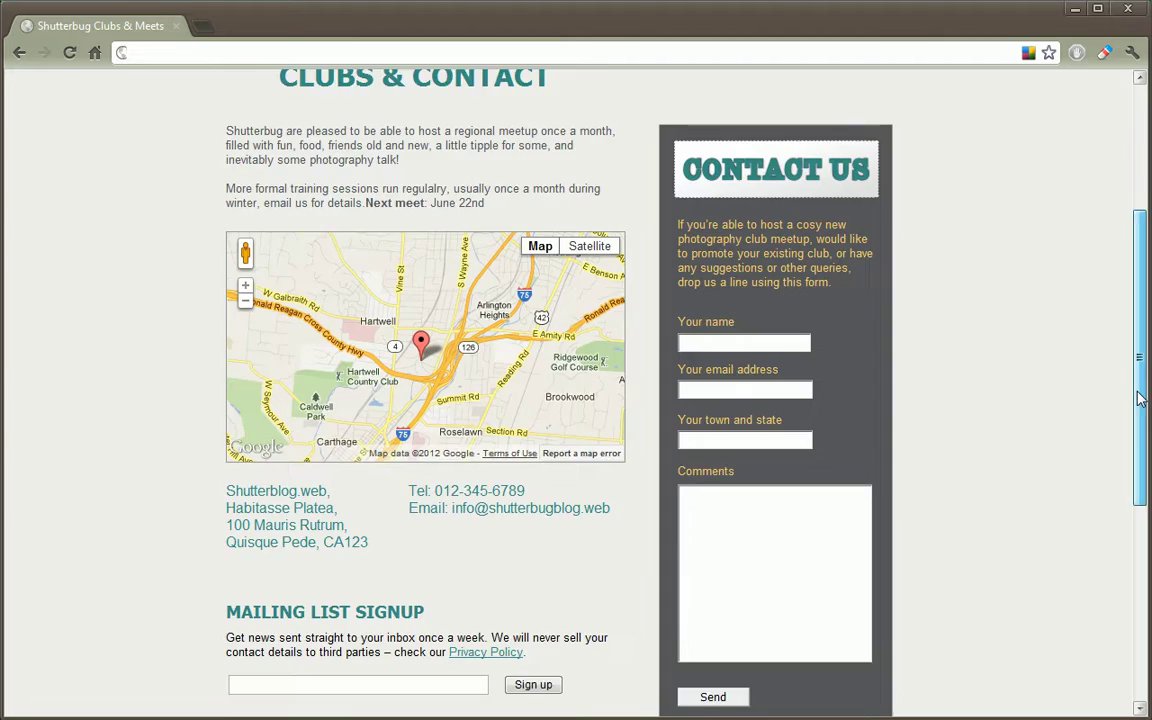
pyautogui.scroll(-3)
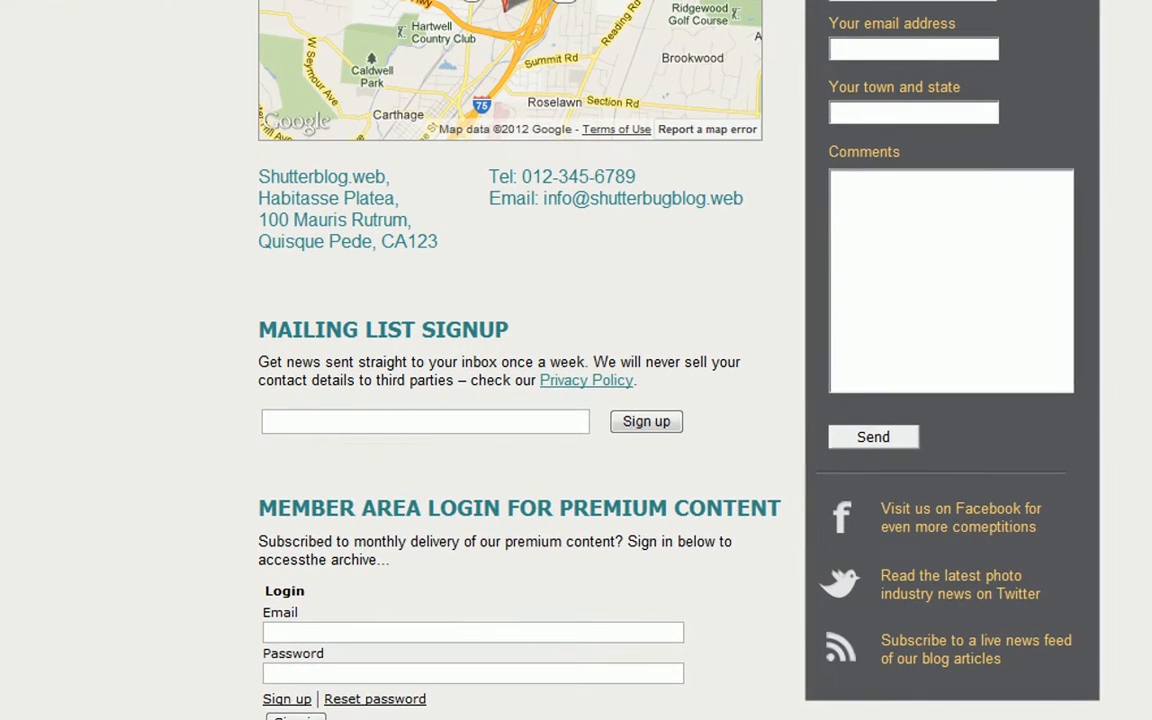
pyautogui.scroll(-3)
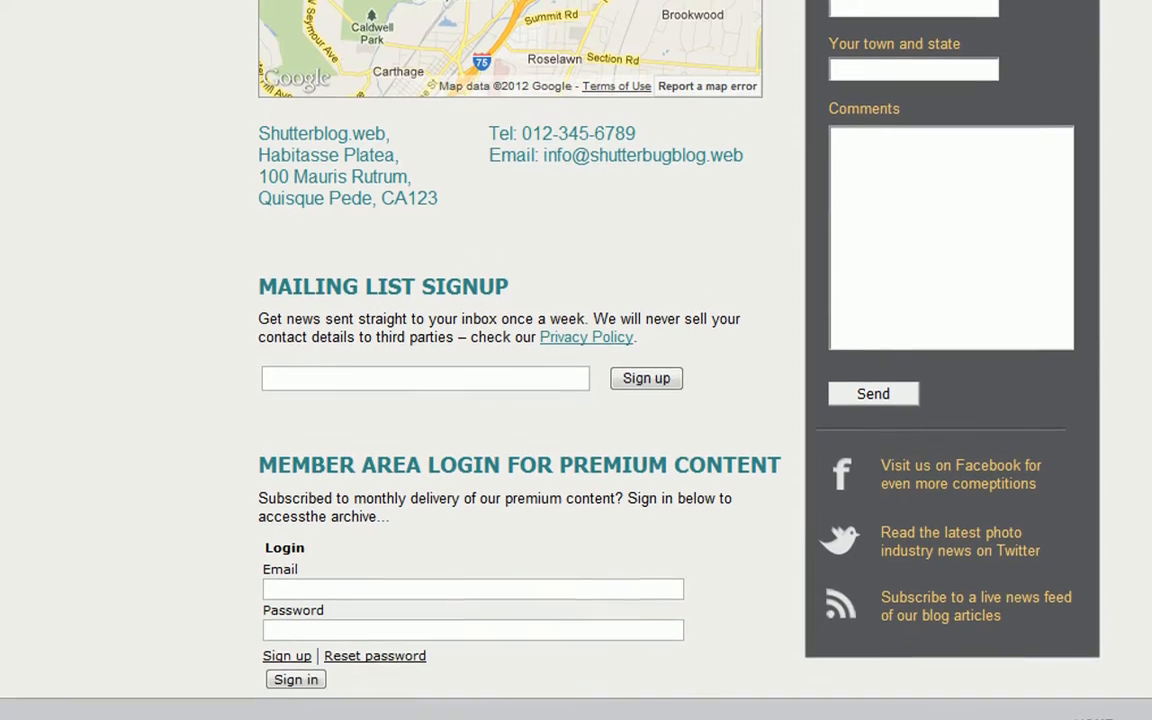
pyautogui.scroll(-3)
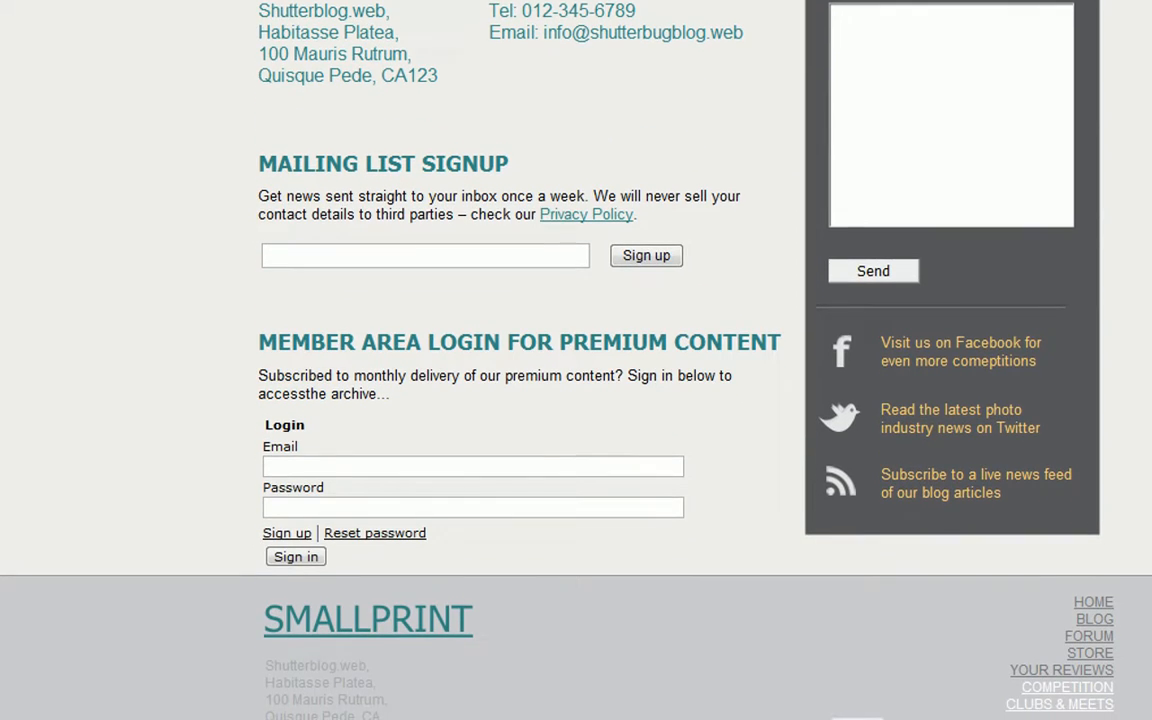
pyautogui.scroll(3)
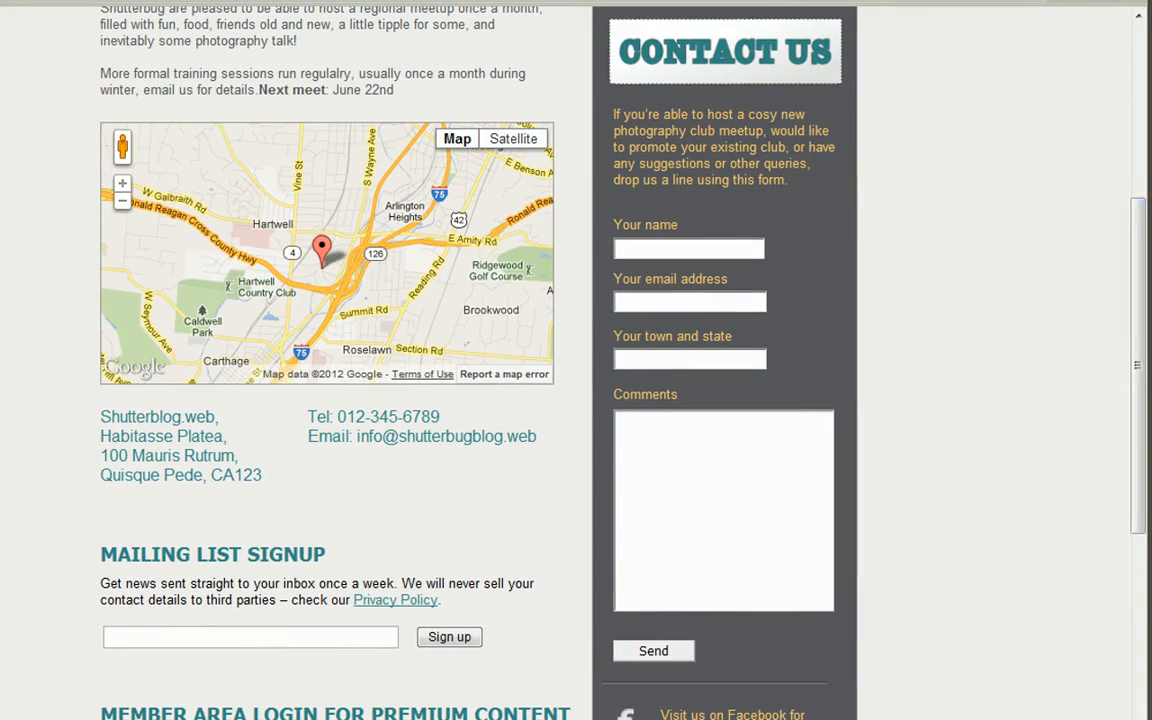